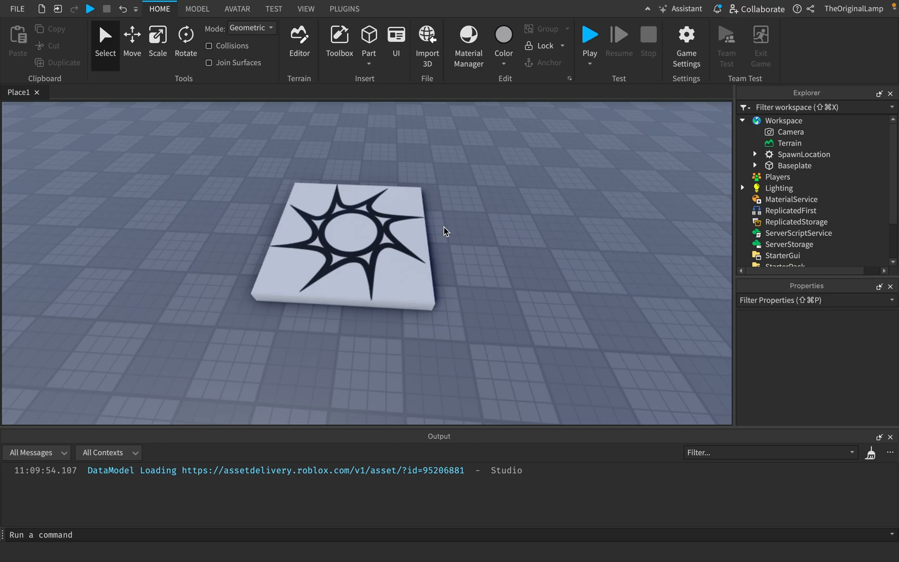
{"action": "mouse_move", "coordinate": [468, 217]}
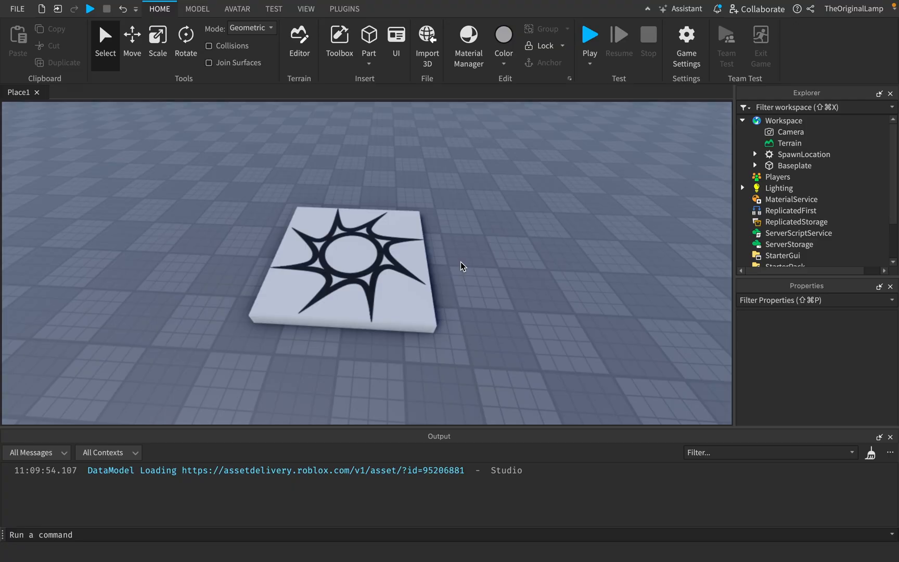
- Highlight the job requirements in the short-term scripter hiring post
{"action": "left_click", "coordinate": [589, 34]}
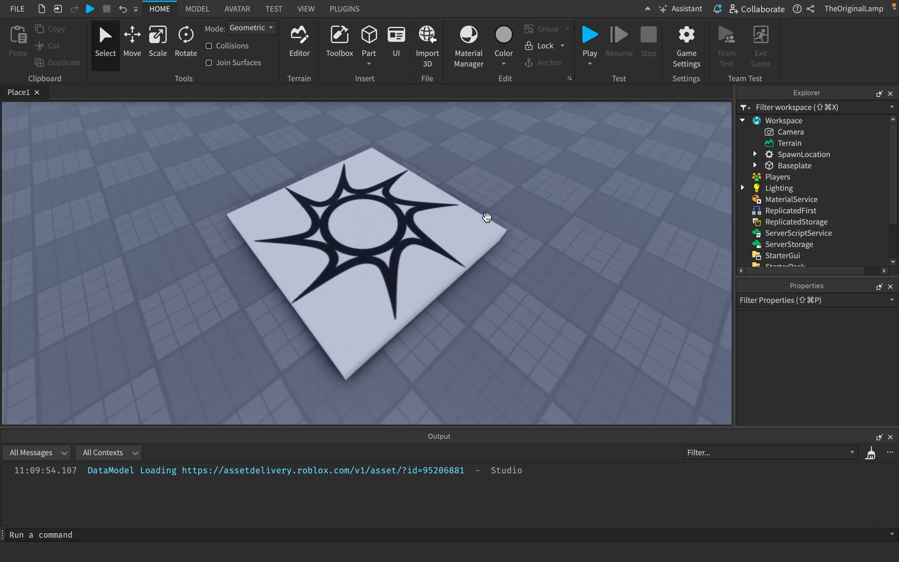
{"action": "left_click_drag", "start_coordinate": [486, 219], "coordinate": [464, 279]}
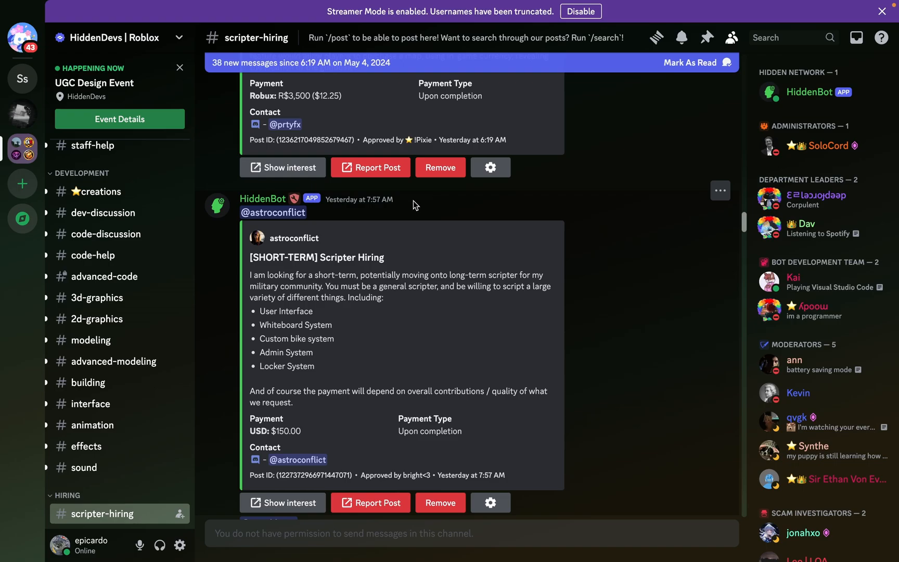
{"action": "mouse_move", "coordinate": [417, 205]}
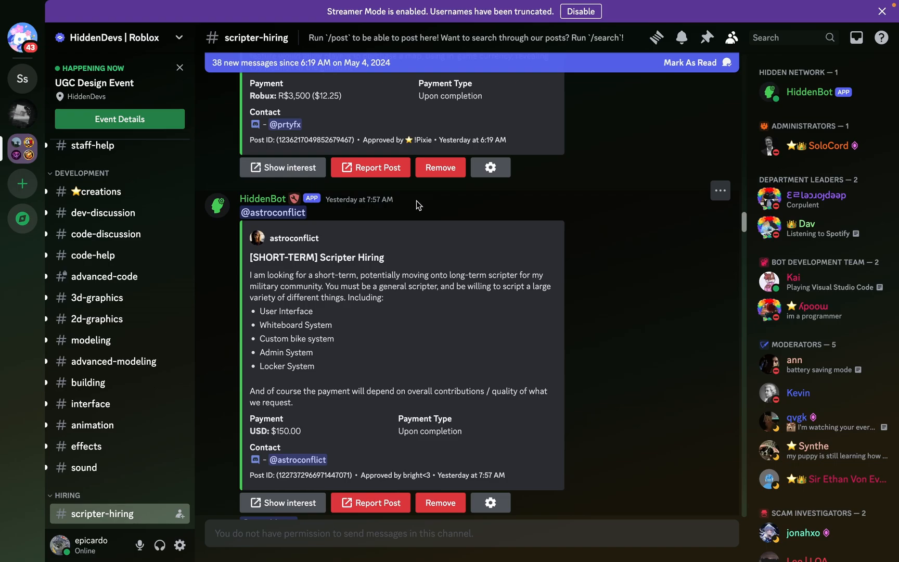
{"action": "mouse_move", "coordinate": [401, 190]}
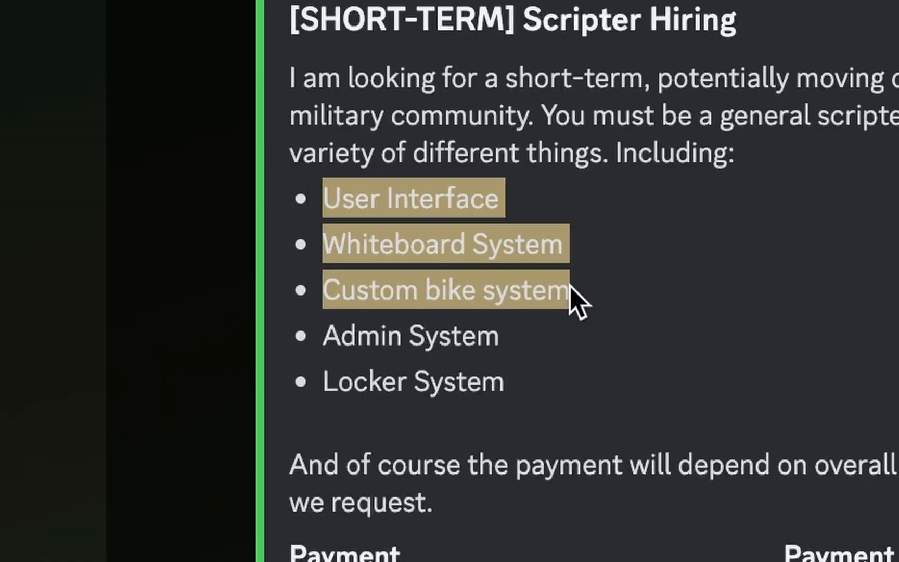
{"action": "left_click", "coordinate": [436, 349]}
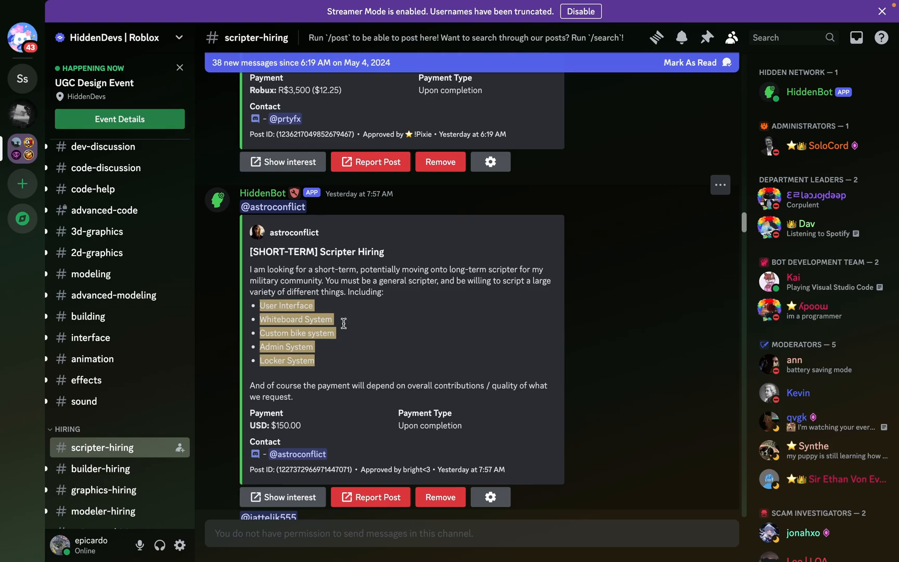
{"action": "mouse_move", "coordinate": [263, 304]}
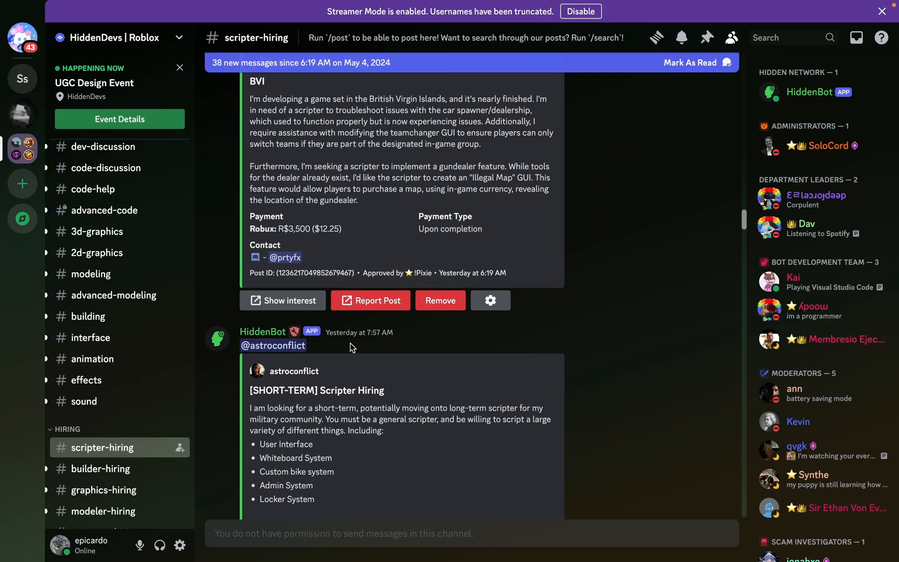
- Scroll down to the later scripter-hiring posts, then move to the web browser
{"action": "scroll", "scroll_direction": "down", "scroll_amount": 3}
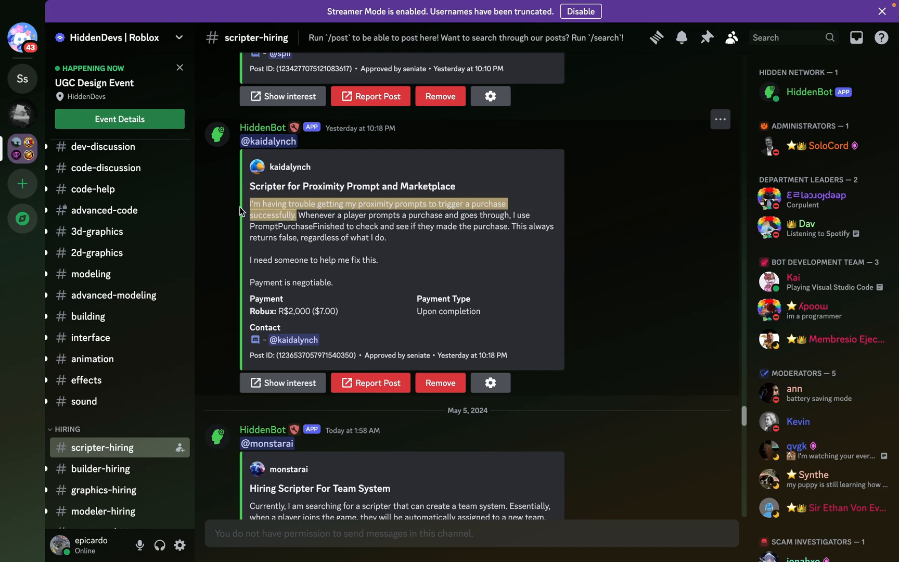
{"action": "left_click", "coordinate": [660, 12]}
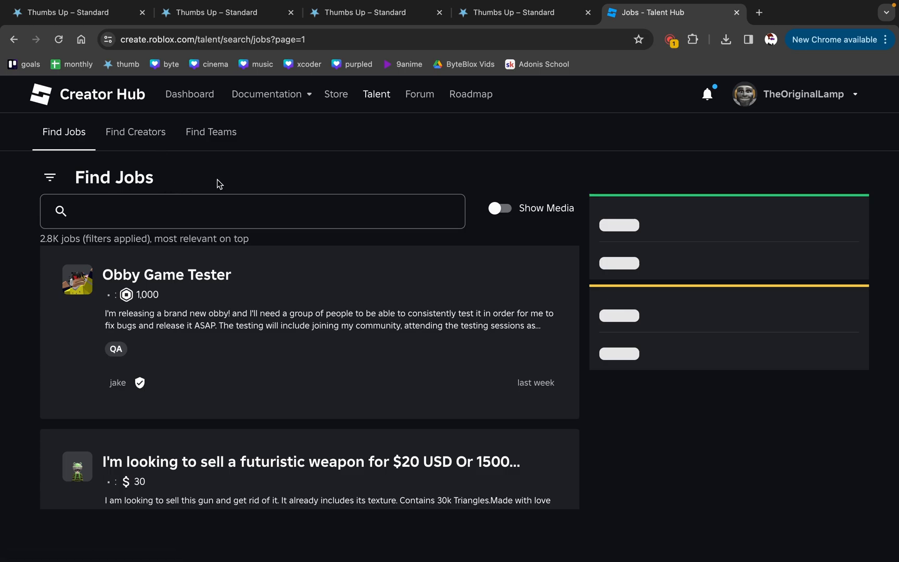
- Scroll the Find Jobs results down to the Lemon Tycoon scripting partner listing
{"action": "scroll", "scroll_direction": "down", "scroll_amount": 3}
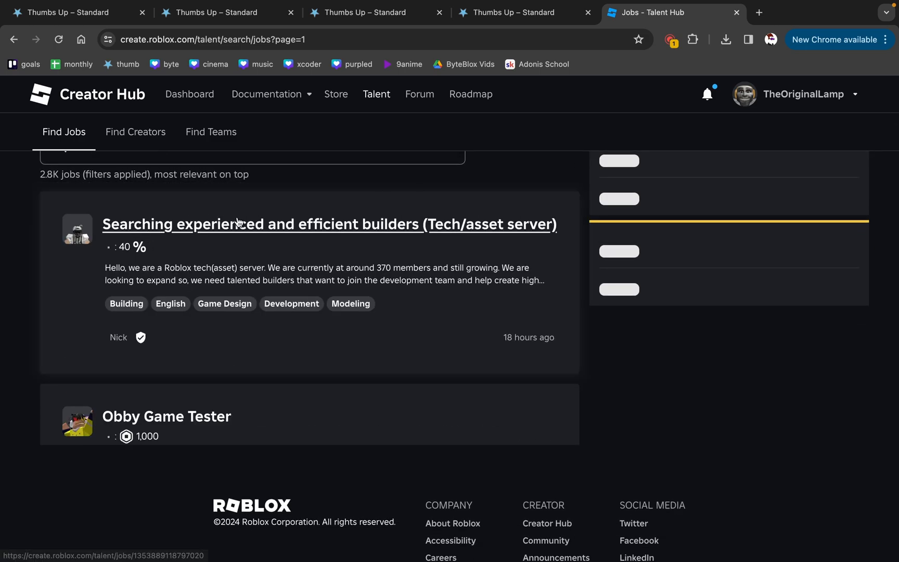
{"action": "scroll", "scroll_direction": "down", "scroll_amount": 3}
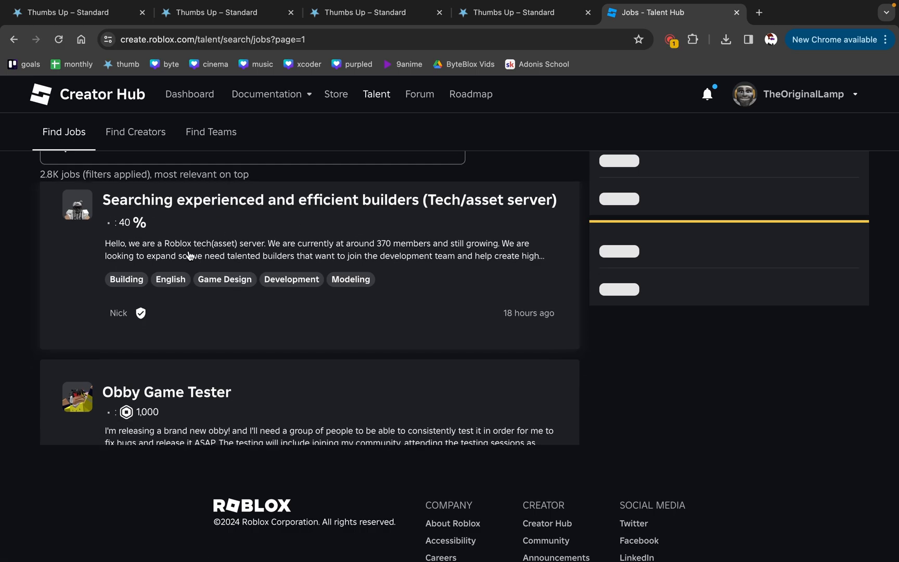
{"action": "scroll", "scroll_direction": "down", "scroll_amount": 3}
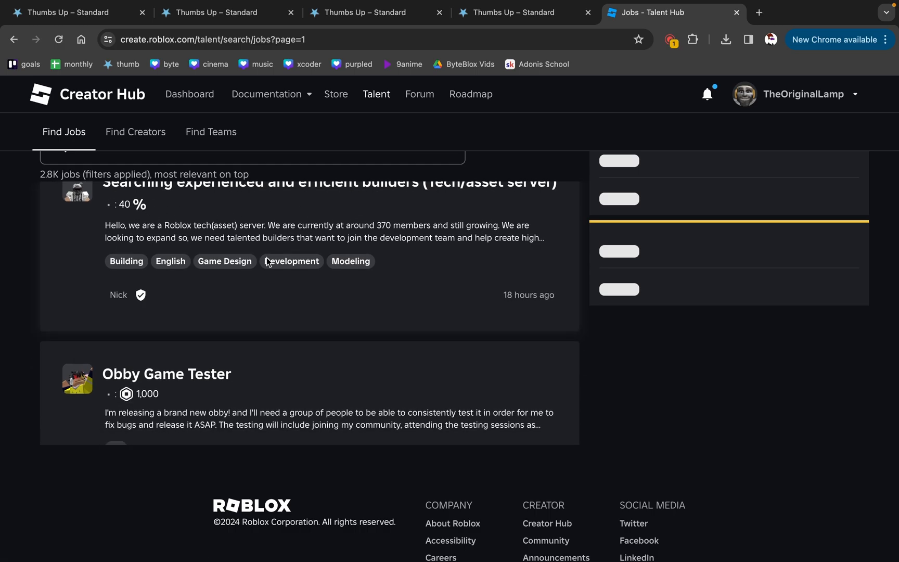
{"action": "scroll", "scroll_direction": "down", "scroll_amount": 3}
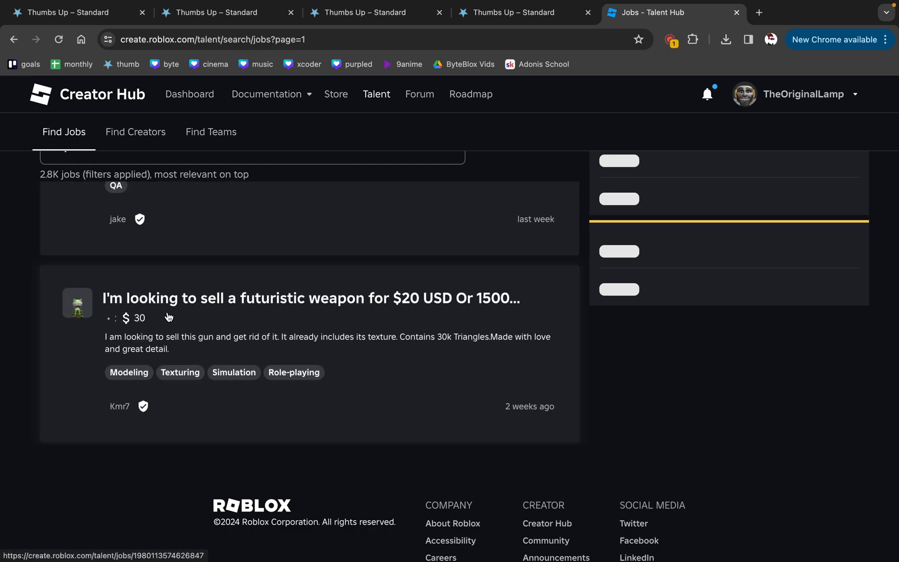
{"action": "scroll", "scroll_direction": "down", "scroll_amount": 3}
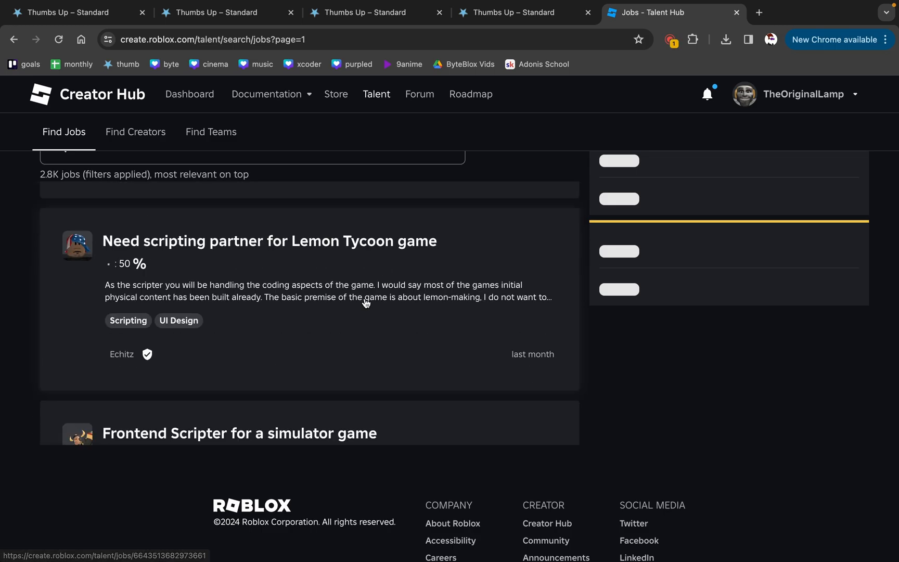
{"action": "scroll", "scroll_direction": "down", "scroll_amount": 3}
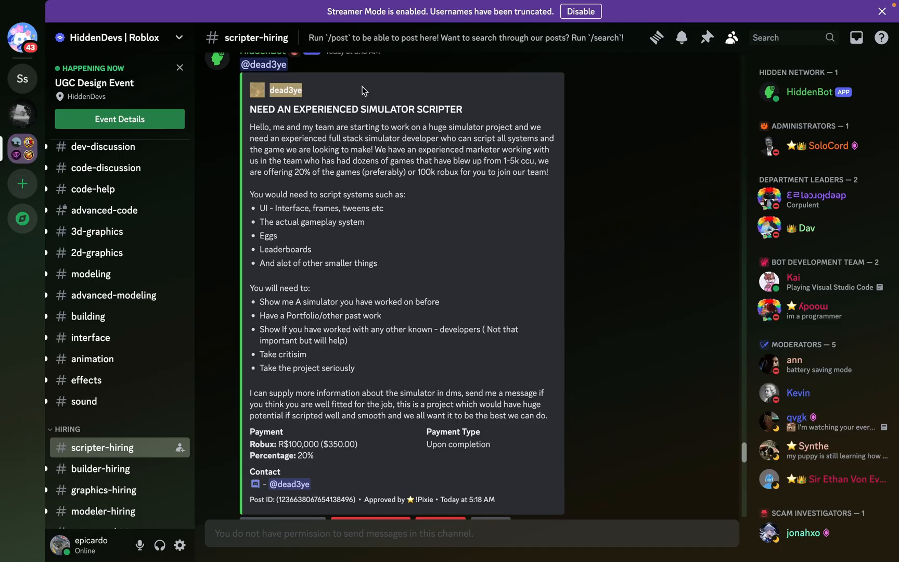
{"action": "mouse_move", "coordinate": [331, 90]}
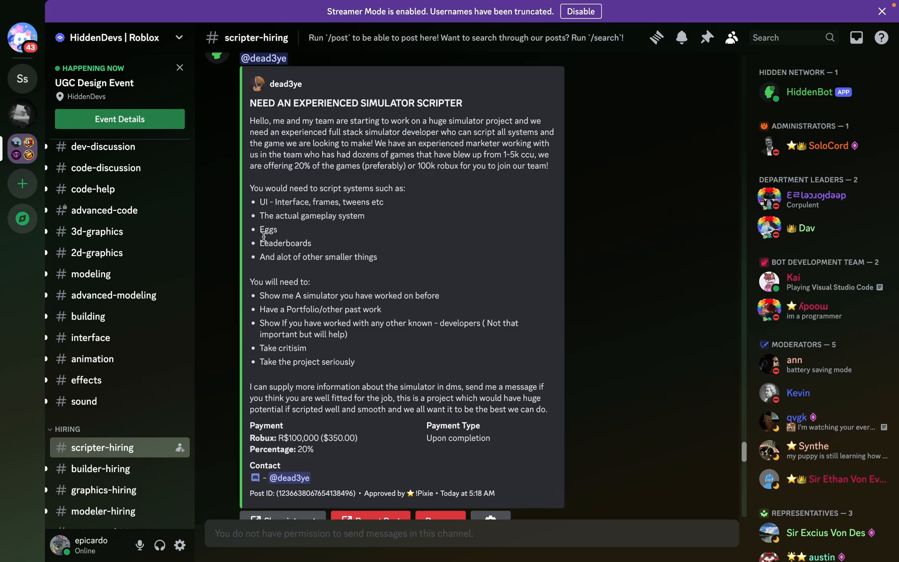
- Highlight the simulator scripter post's requirements and its 20% or 100k Robux offer
{"action": "left_click_drag", "start_coordinate": [250, 188], "coordinate": [377, 257]}
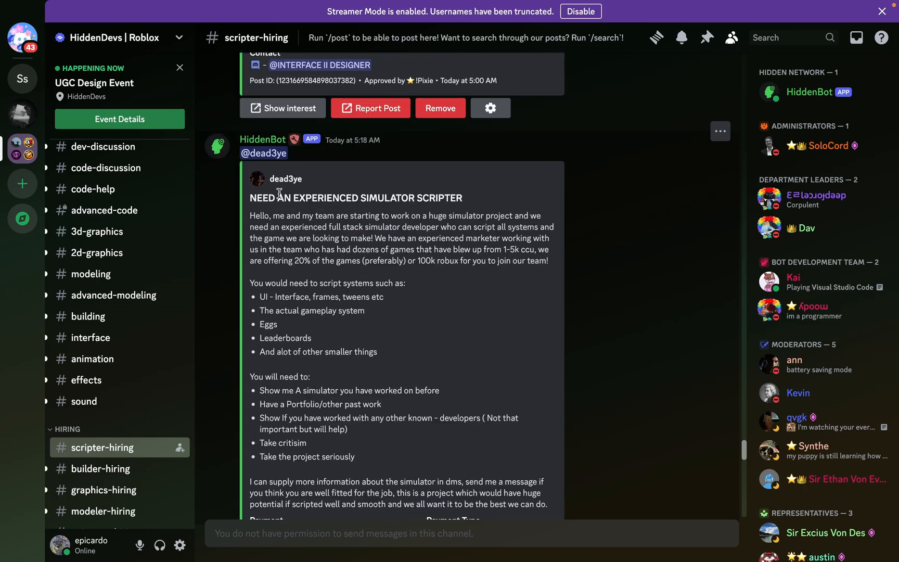
{"action": "scroll", "scroll_direction": "down", "scroll_amount": 3}
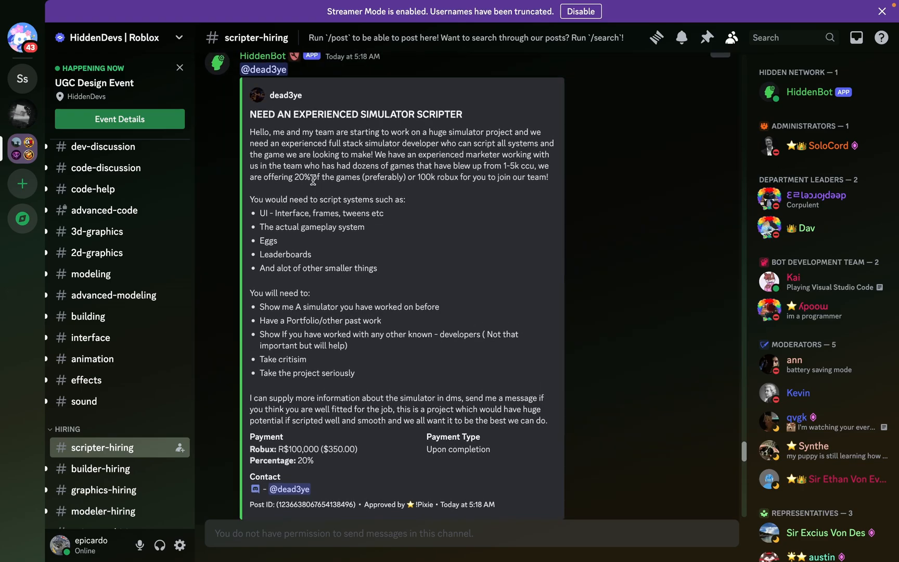
{"action": "left_click_drag", "start_coordinate": [259, 226], "coordinate": [378, 268]}
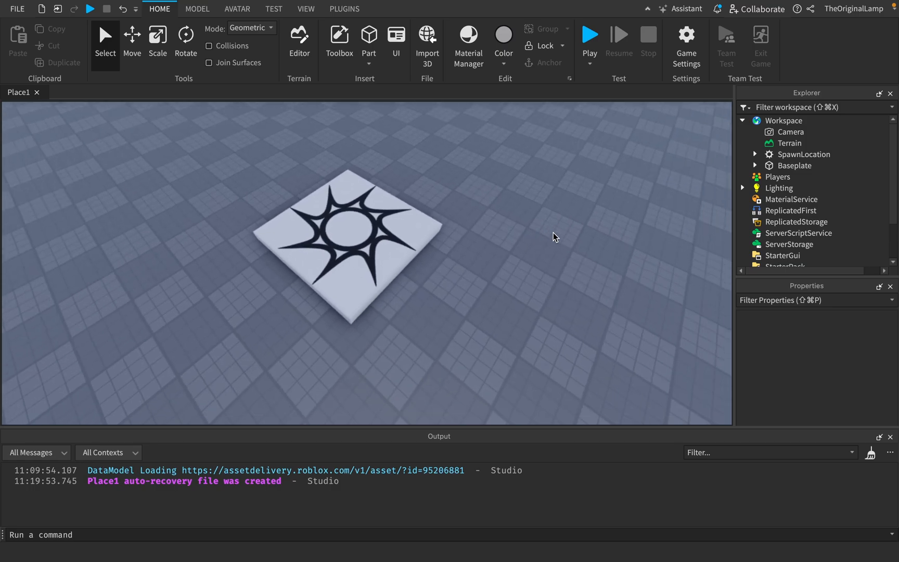
{"action": "mouse_move", "coordinate": [484, 245]}
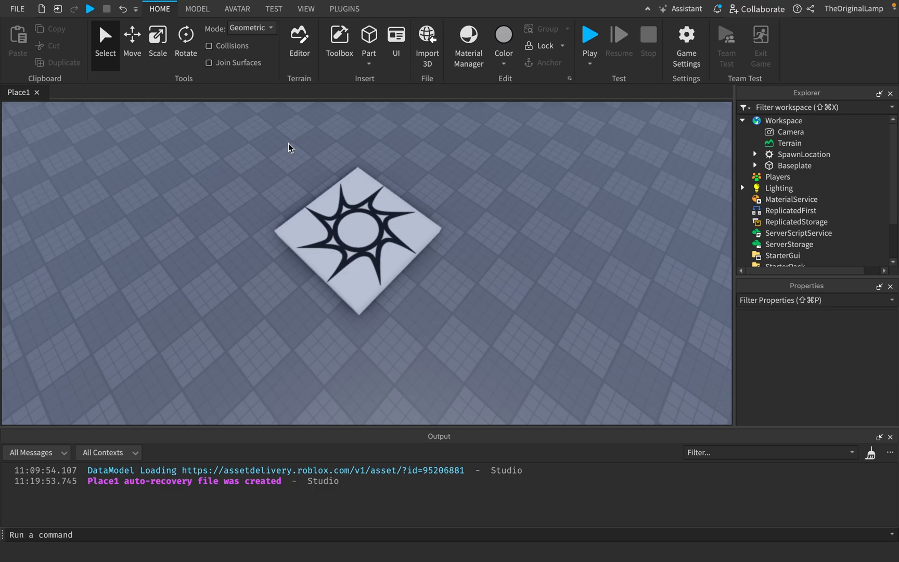
{"action": "mouse_move", "coordinate": [480, 336]}
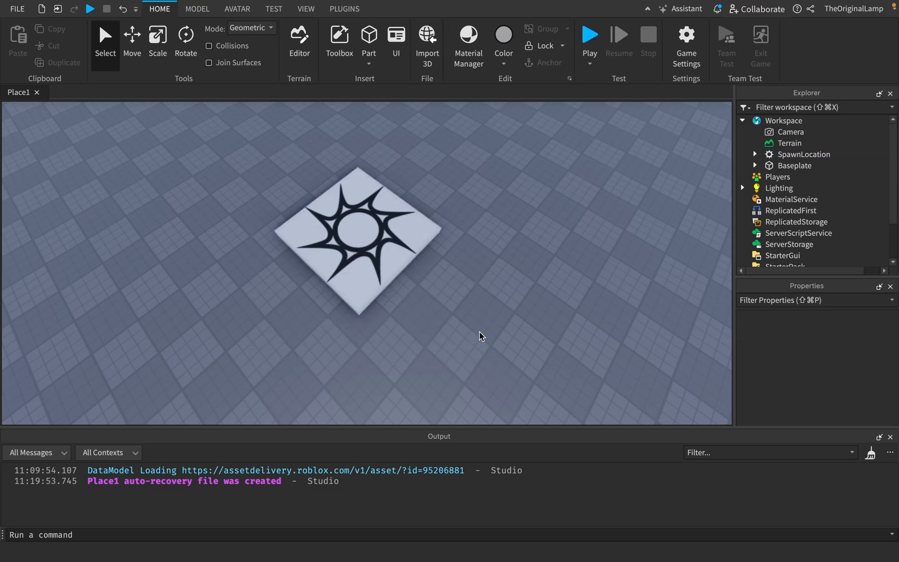
{"action": "mouse_move", "coordinate": [487, 338]}
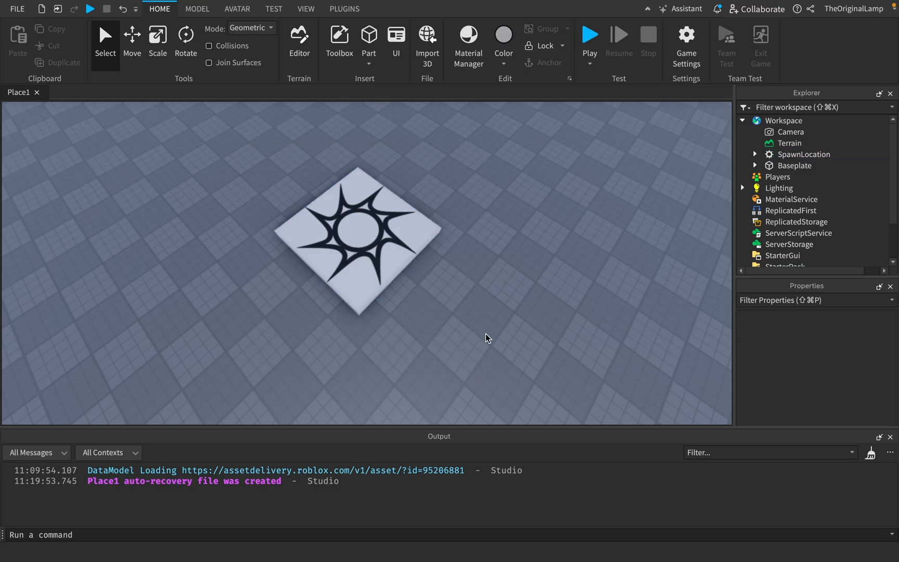